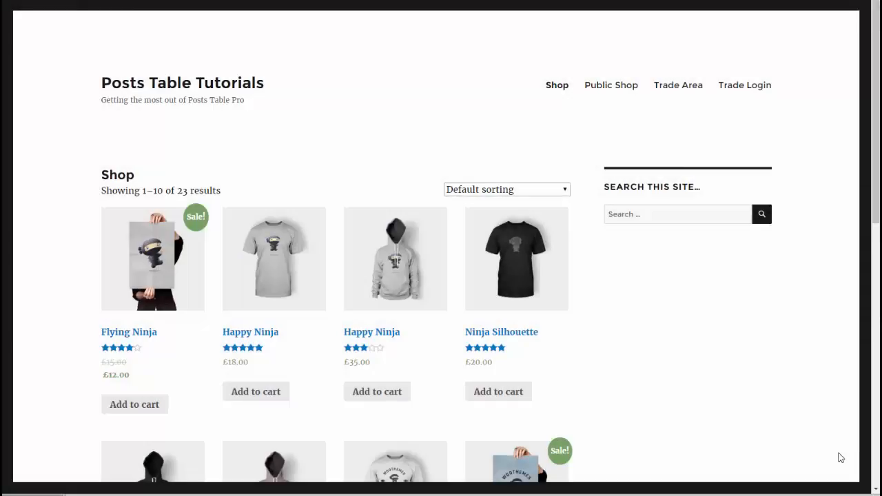
mouse_move(378, 158)
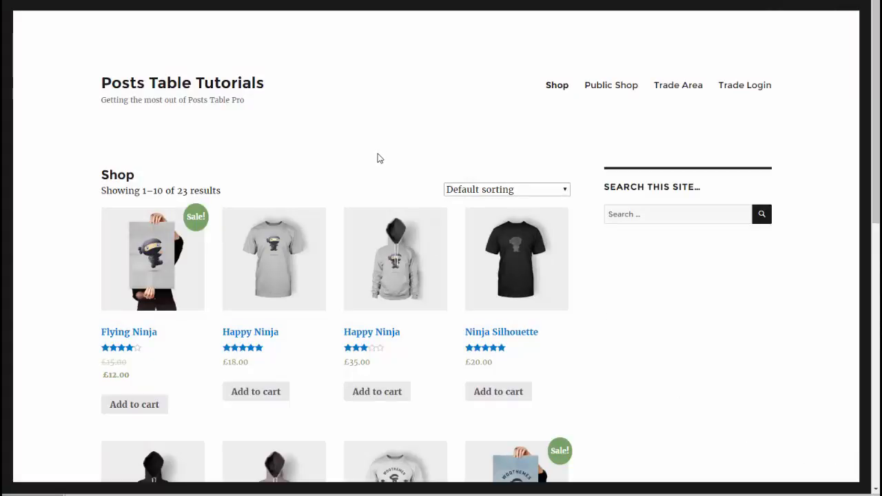
mouse_move(357, 150)
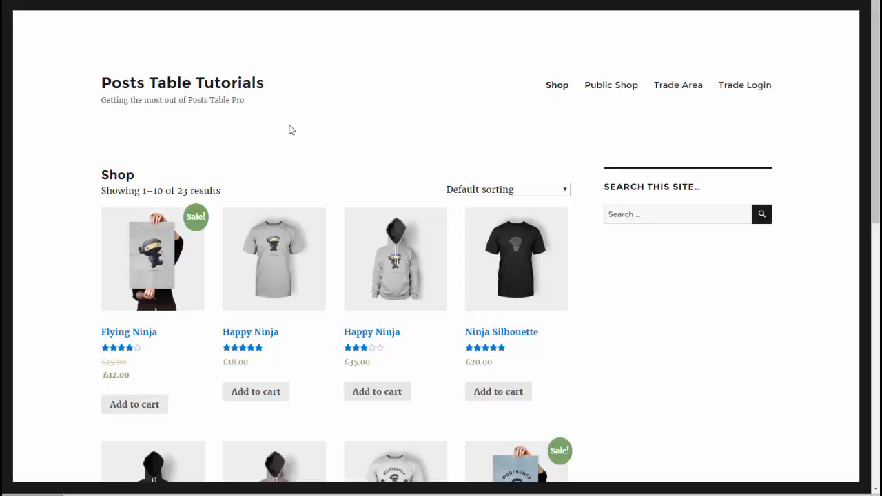
mouse_move(499, 126)
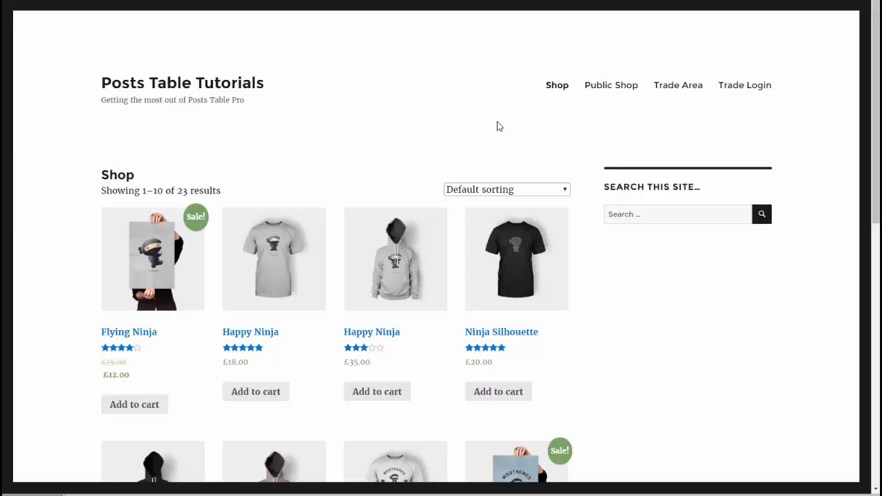
Step: Scroll the installed plugins list to find Posts Table Pro active alongside WooCommerce
scroll("down", 3)
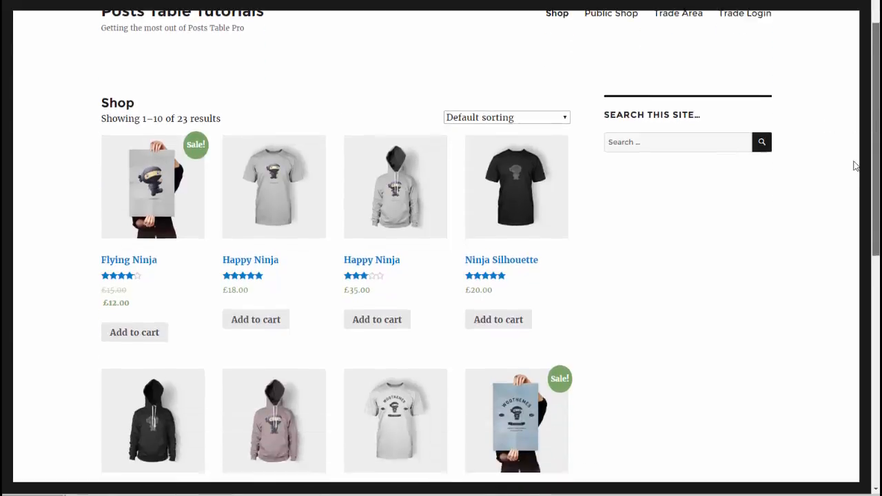
scroll("down", 3)
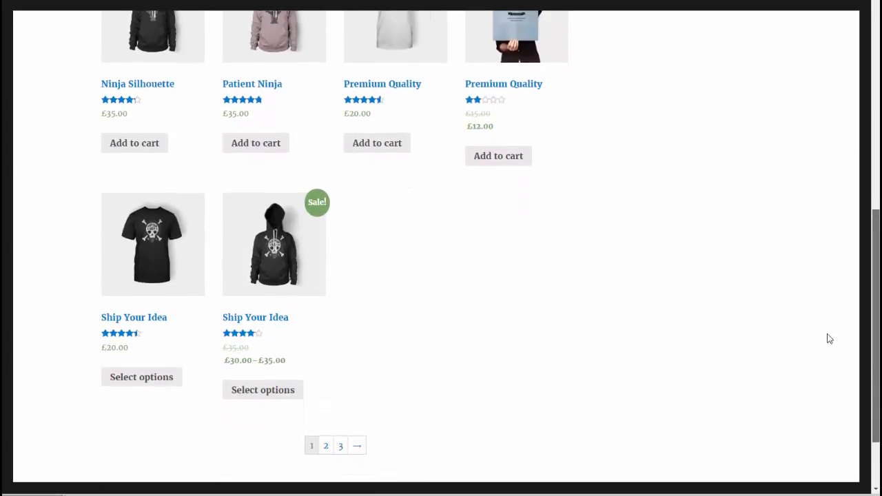
scroll("up", 3)
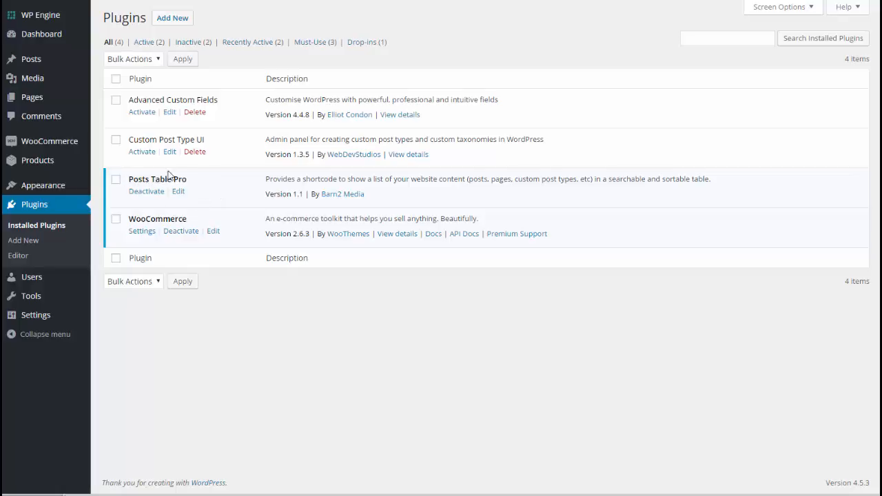
mouse_move(208, 206)
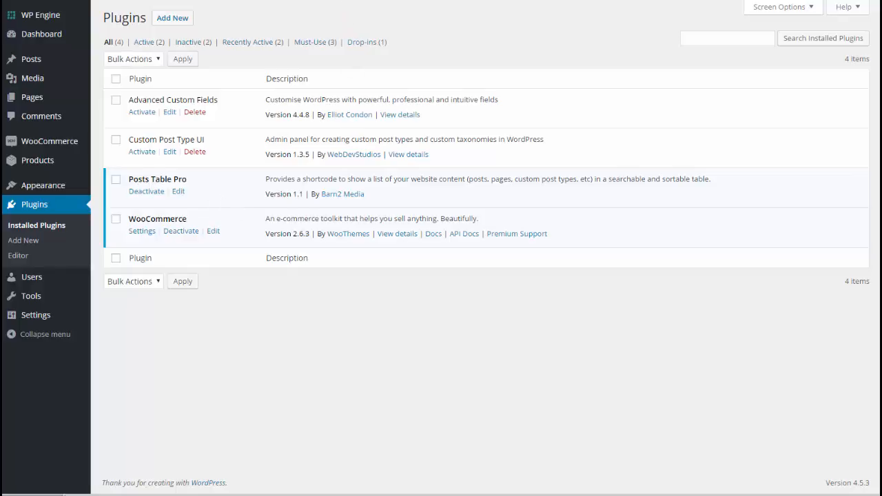
Step: Follow the Barn2 Media link to the Posts Table Pro product page on barn2.co.uk
left_click(343, 194)
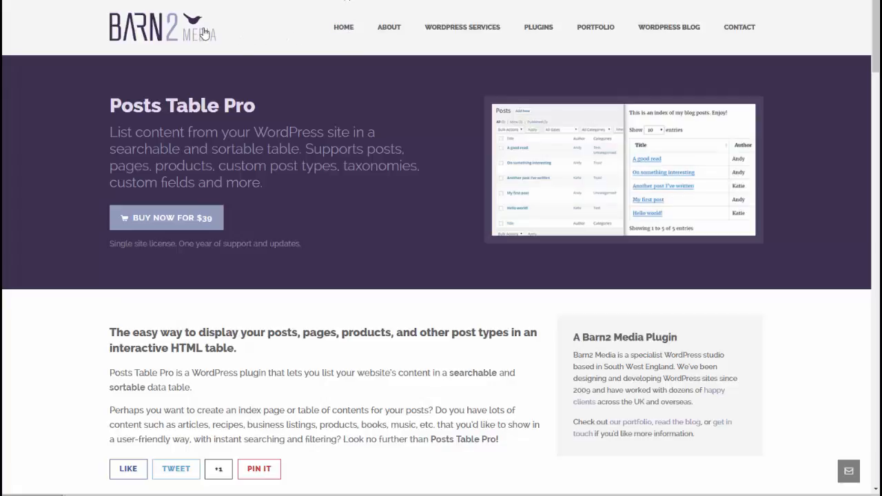
mouse_move(438, 173)
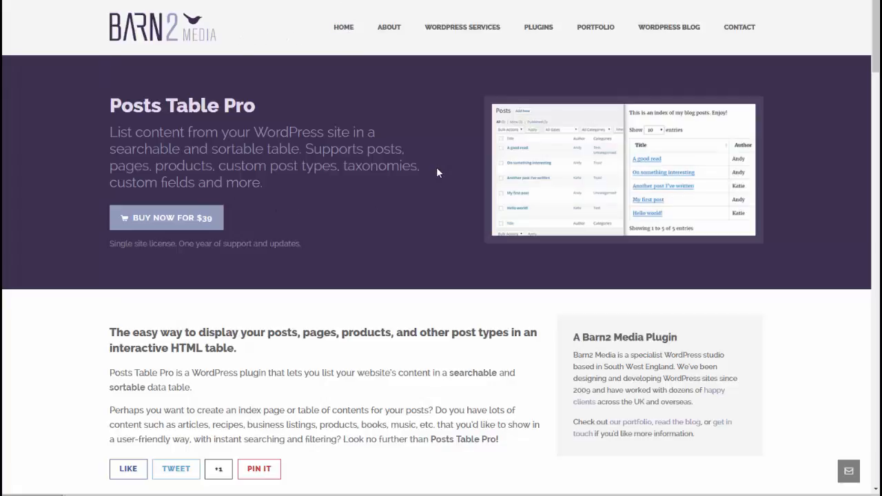
mouse_move(77, 169)
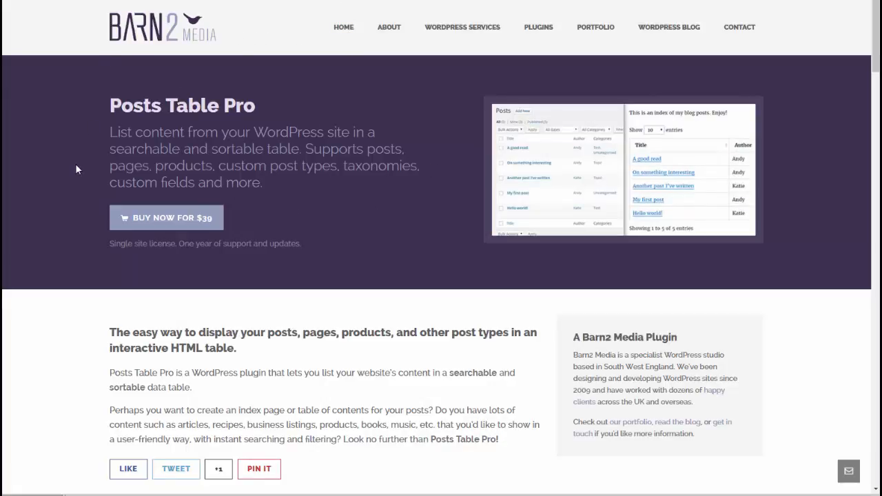
mouse_move(108, 173)
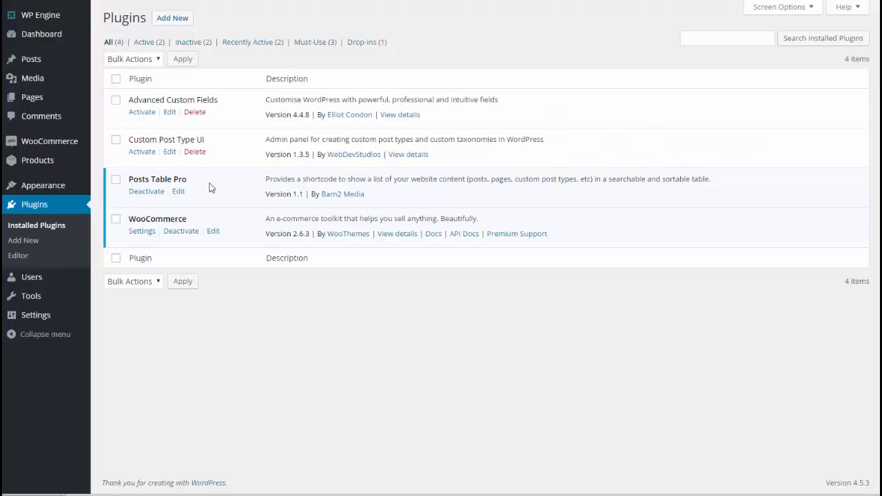
mouse_move(139, 252)
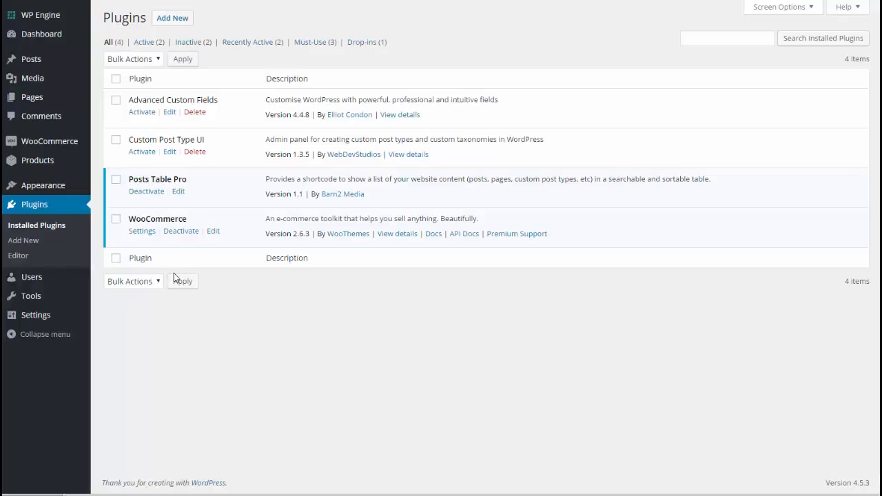
mouse_move(31, 97)
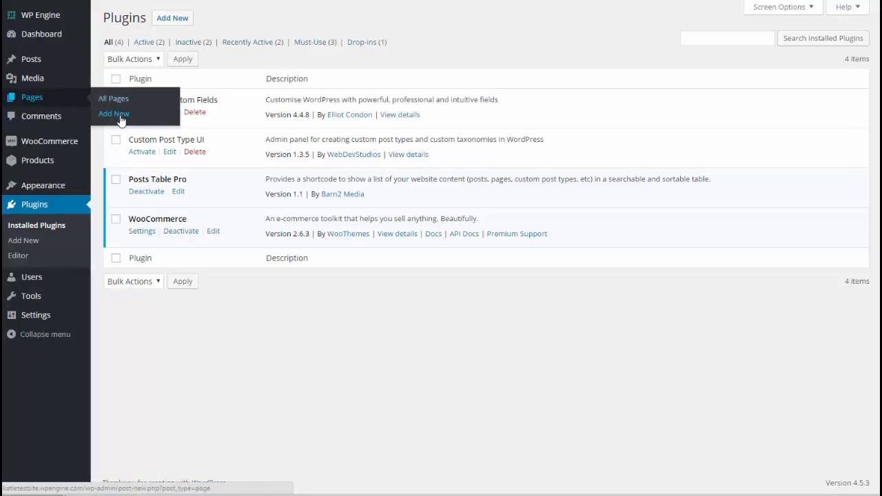
Step: Add a new page titled 'Products Table' and type '[posts_data_table' into its content
left_click(113, 113)
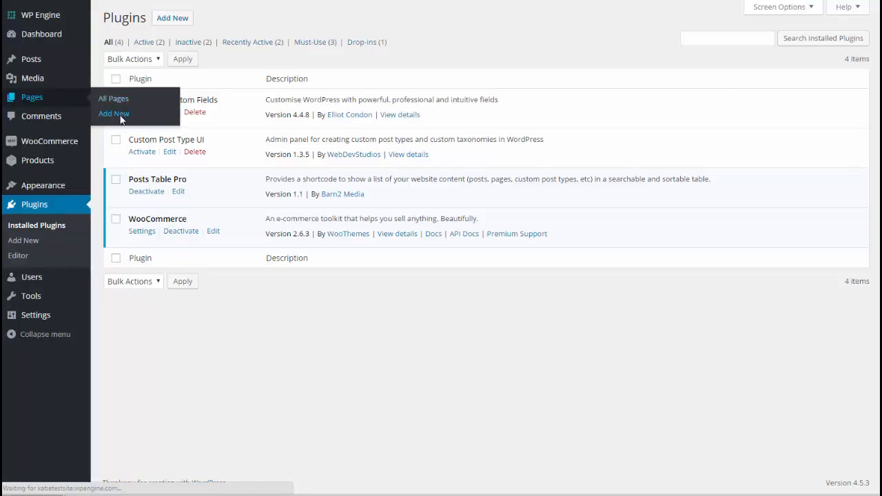
left_click(113, 113)
type("Products Table")
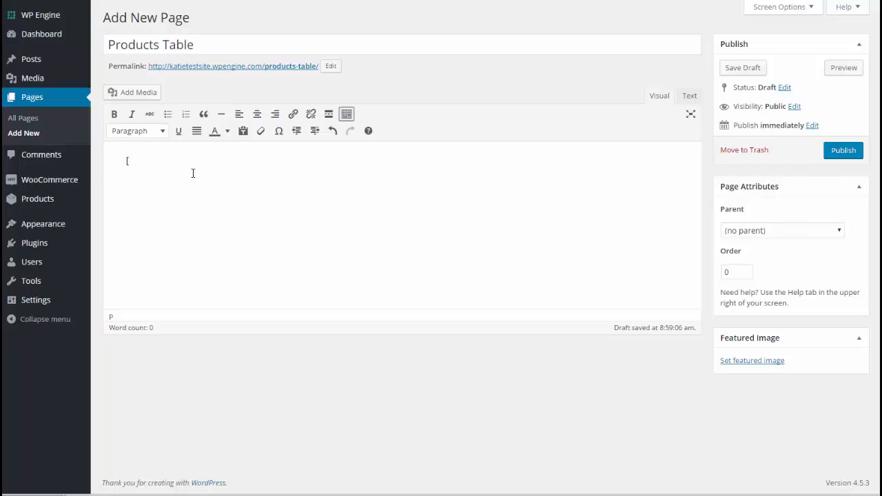
type("posts")
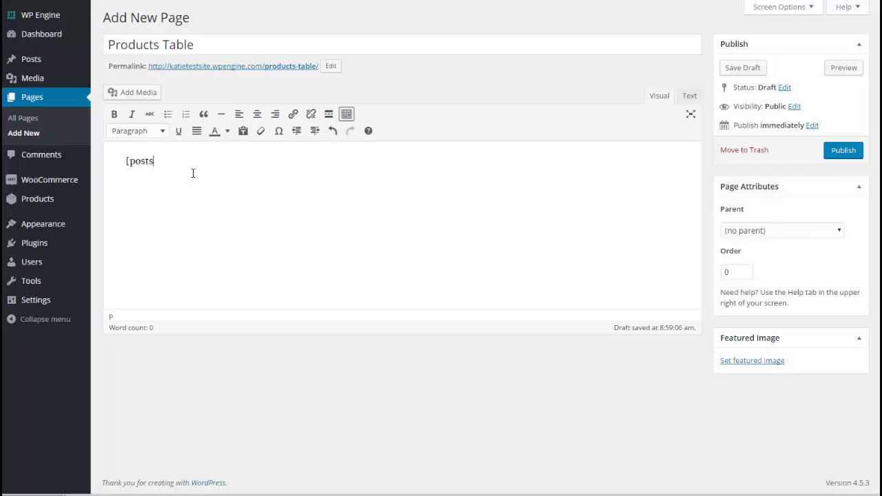
type("_data_")
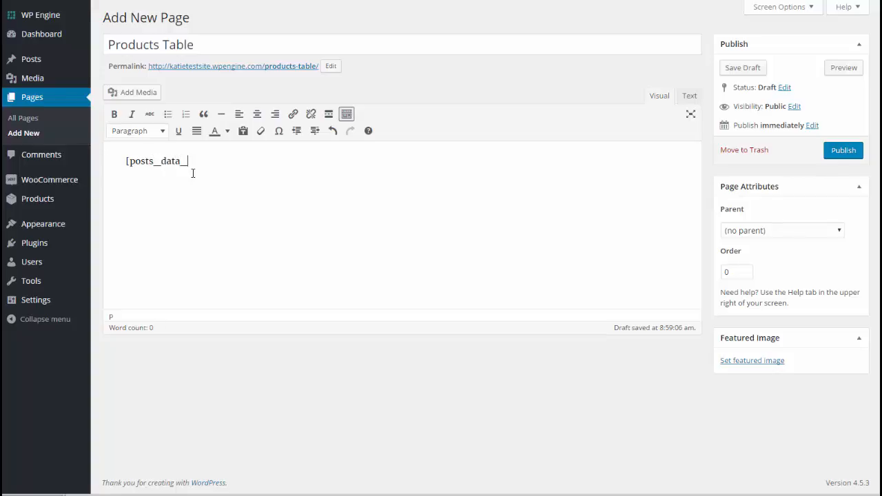
type("table")
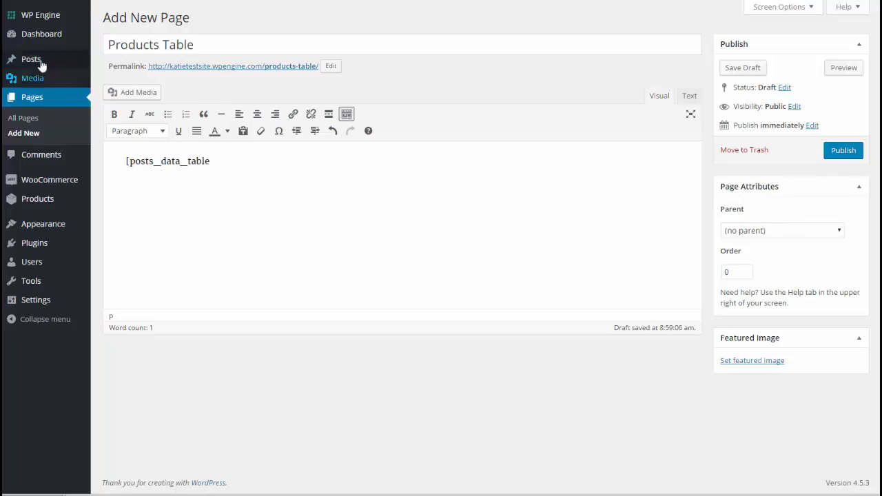
mouse_move(31, 59)
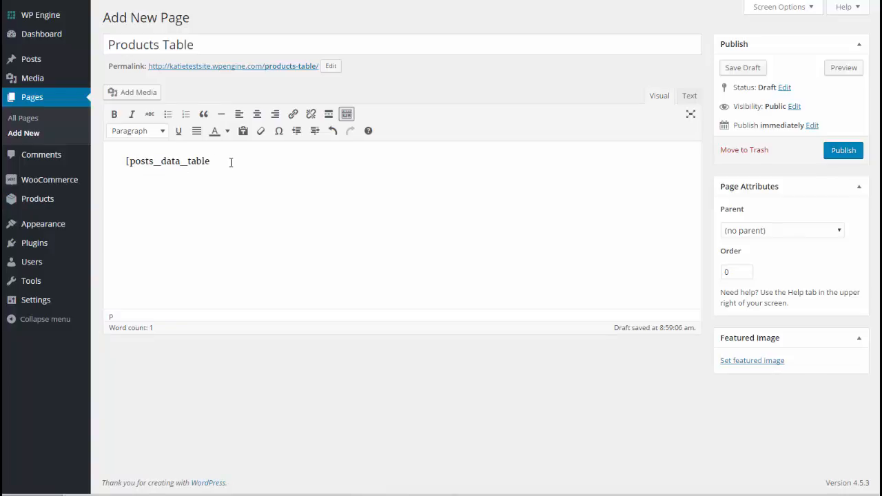
Step: Add post_type="product" to the posts_data_table shortcode
type("post")
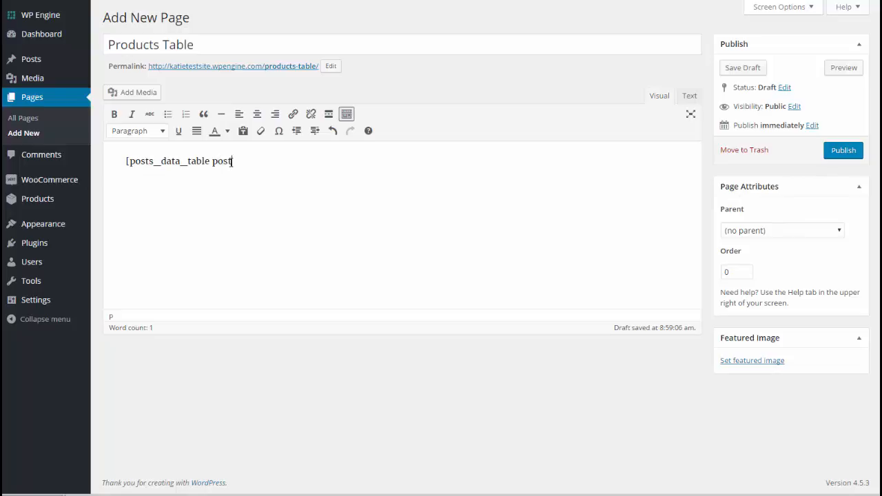
type("_type")
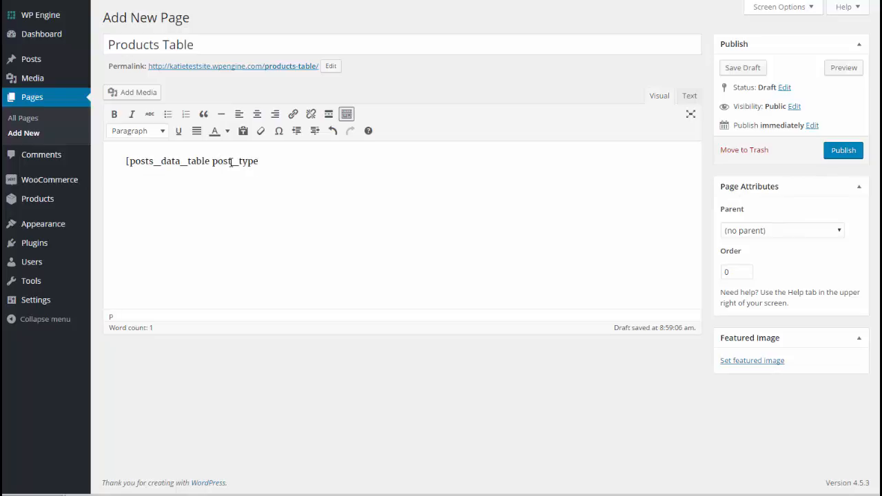
type("=\"")
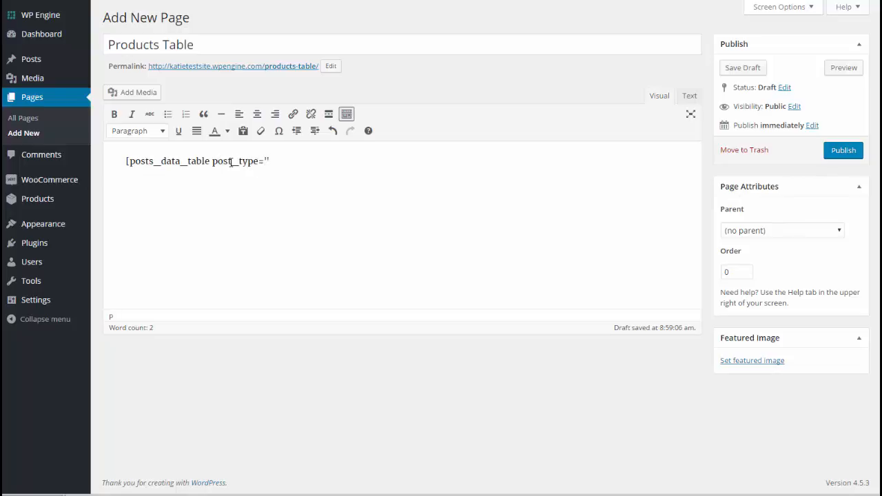
type("product\"]")
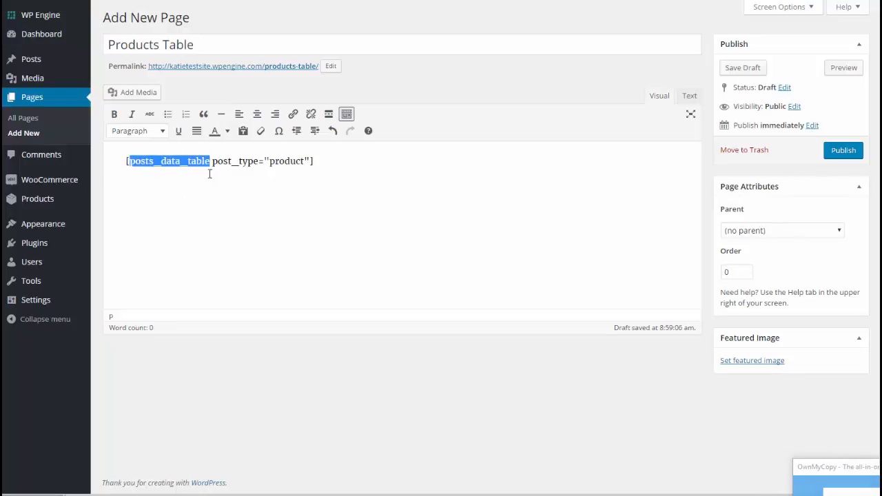
Step: Publish the Products Table page and view it on the live site
left_click(213, 160)
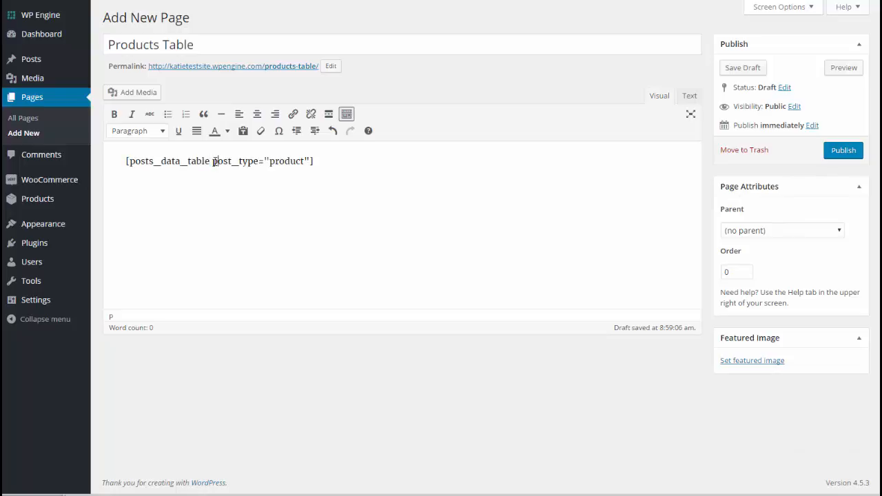
left_click_drag(213, 161, 311, 160)
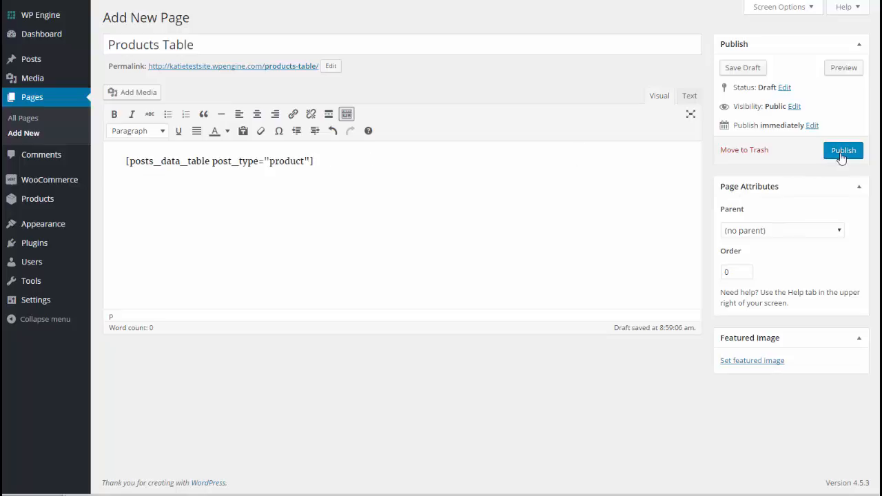
left_click(843, 150)
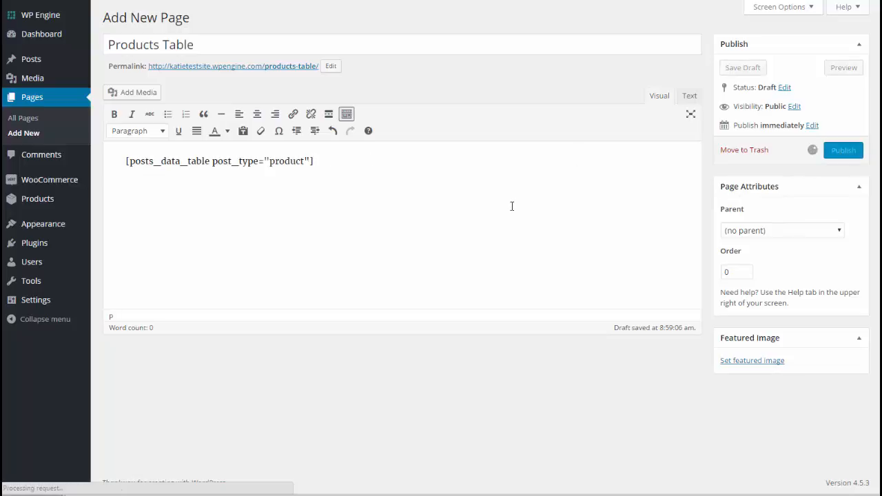
left_click(843, 150)
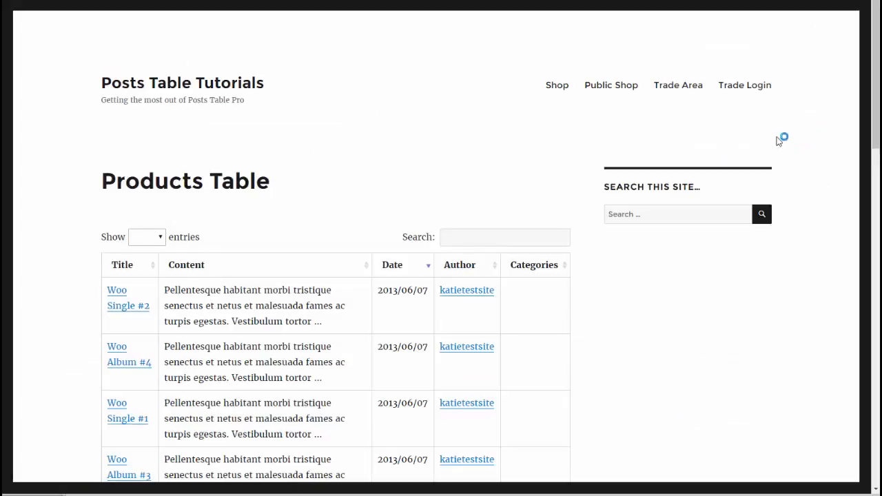
scroll("down", 3)
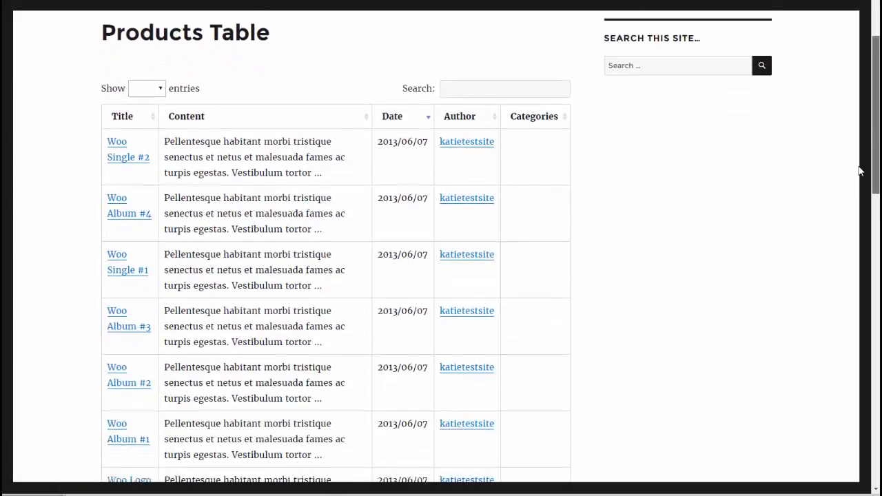
scroll("down", 3)
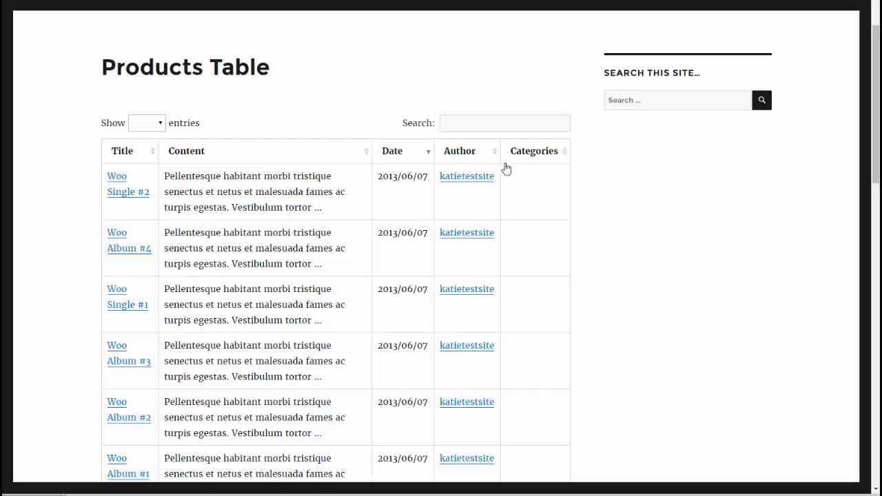
mouse_move(186, 162)
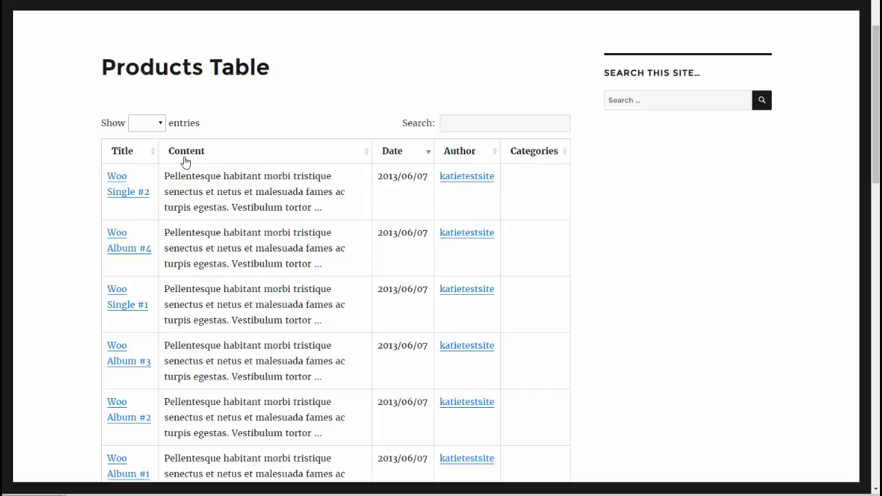
mouse_move(206, 179)
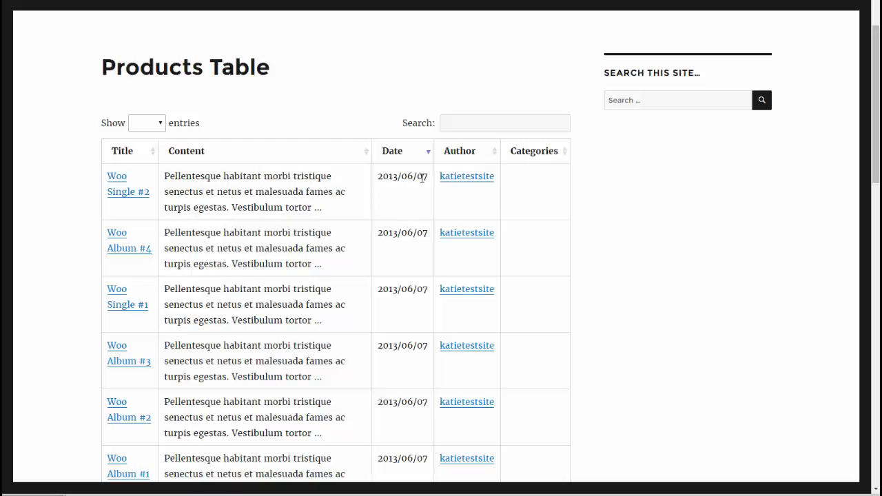
mouse_move(459, 158)
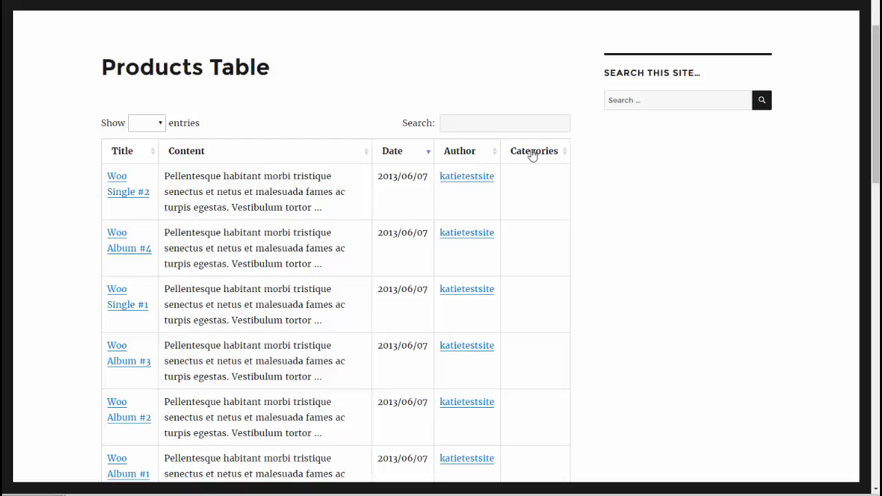
mouse_move(252, 345)
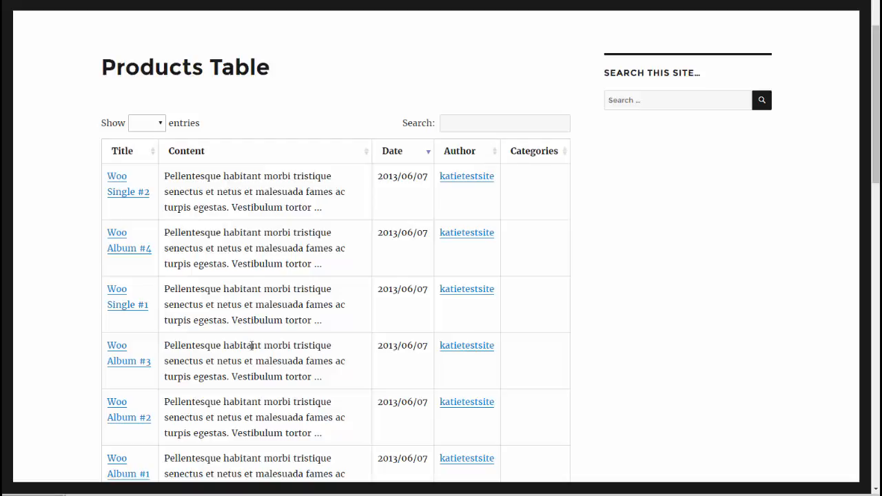
mouse_move(400, 160)
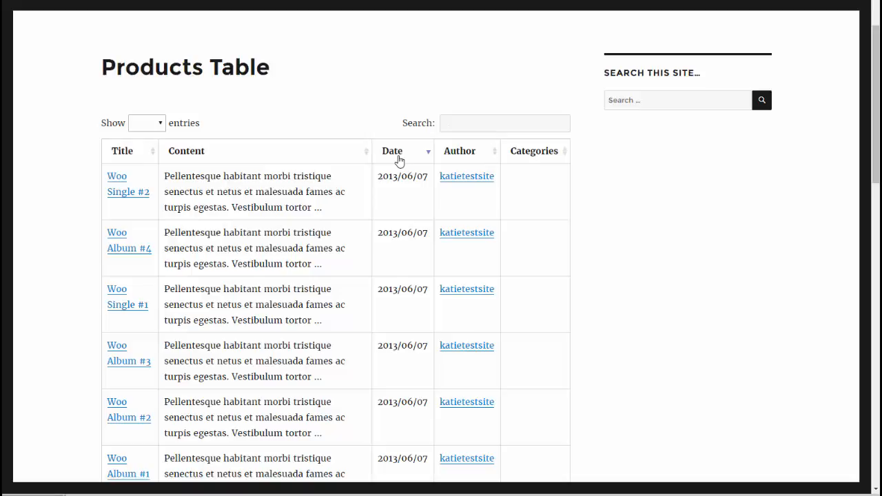
mouse_move(550, 151)
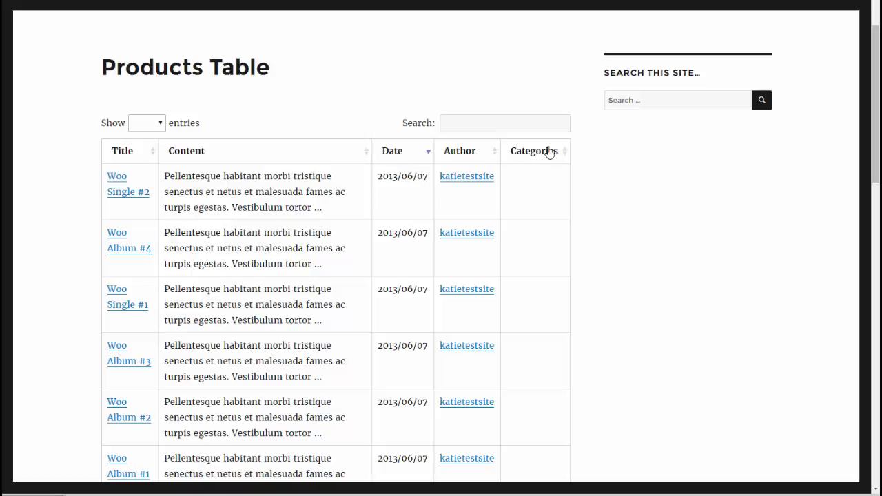
mouse_move(133, 170)
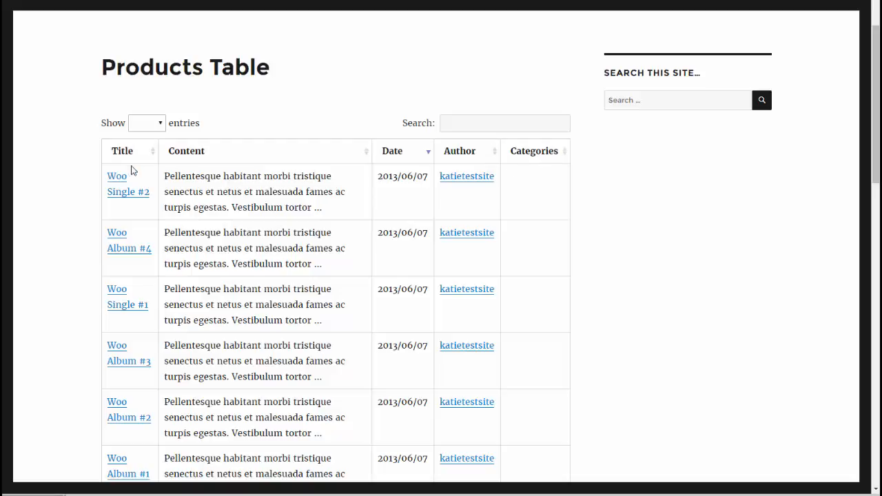
mouse_move(526, 165)
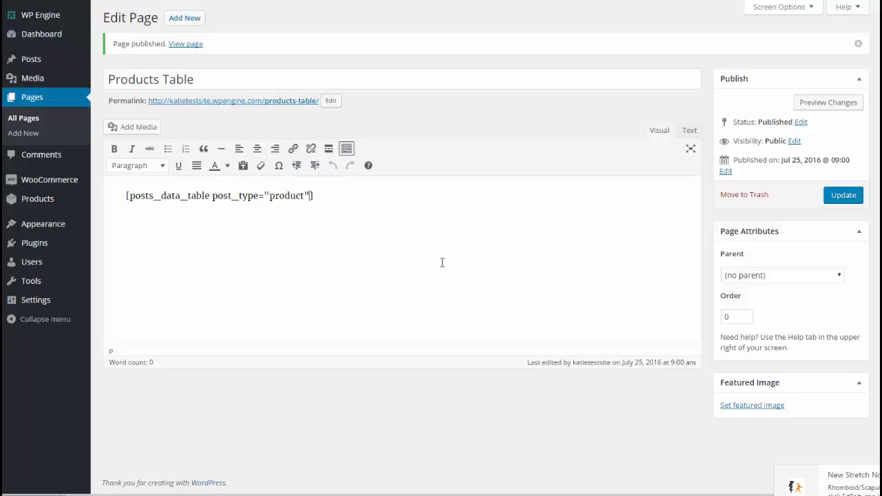
Step: Type columns="title, content, tax:product_cat" inside the posts_data_table shortcode
type("colu")
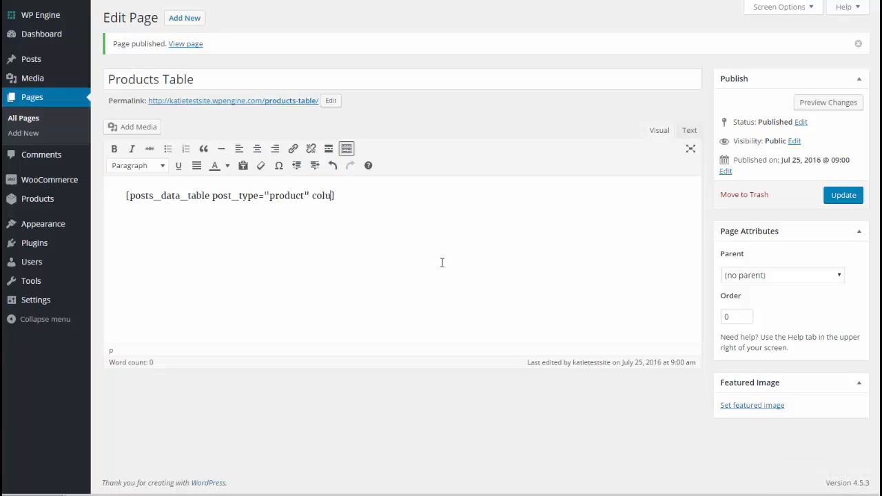
type("mns=\"")
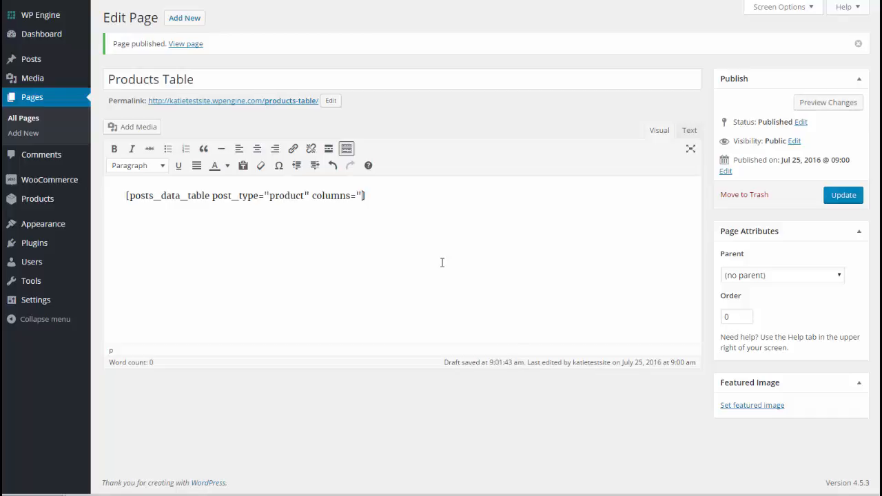
type("title,")
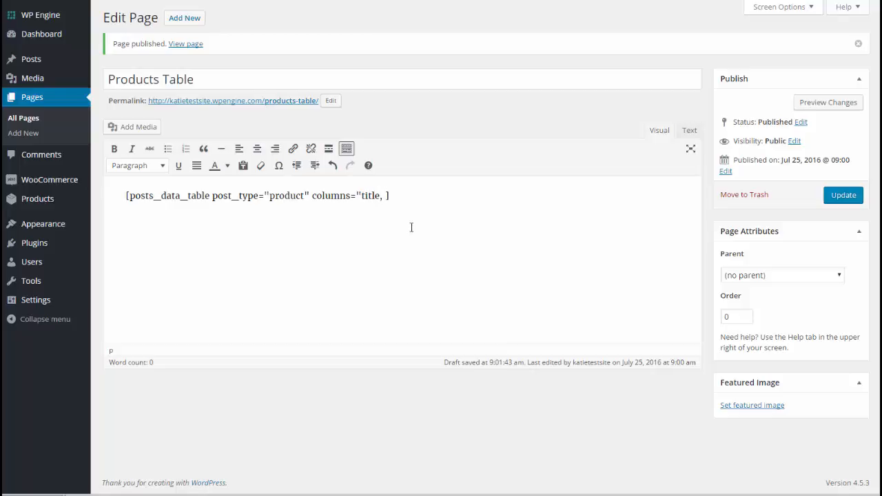
mouse_move(202, 65)
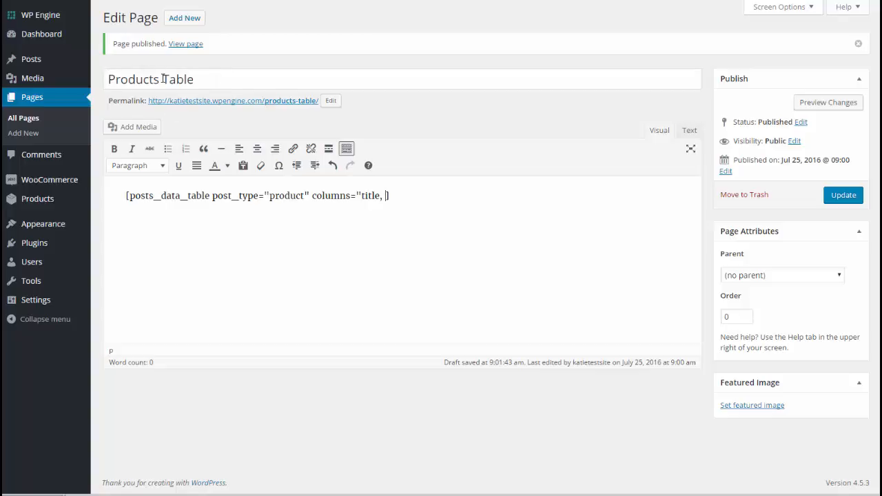
mouse_move(371, 205)
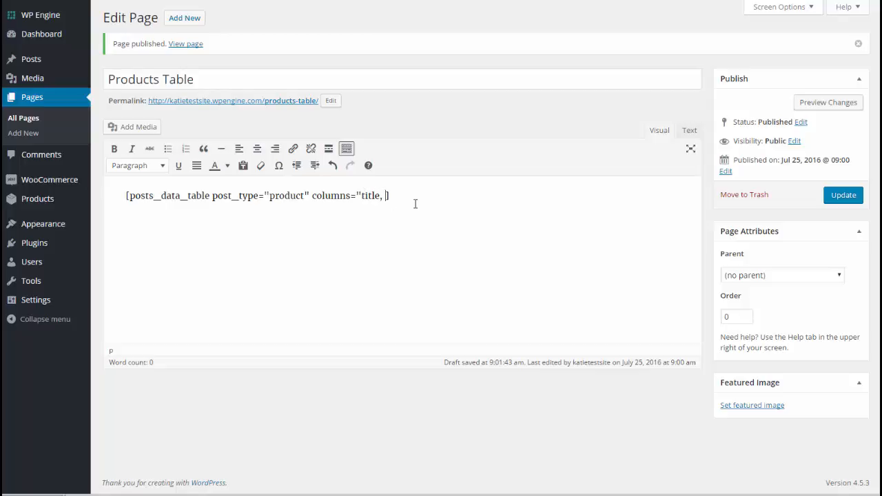
type("content]")
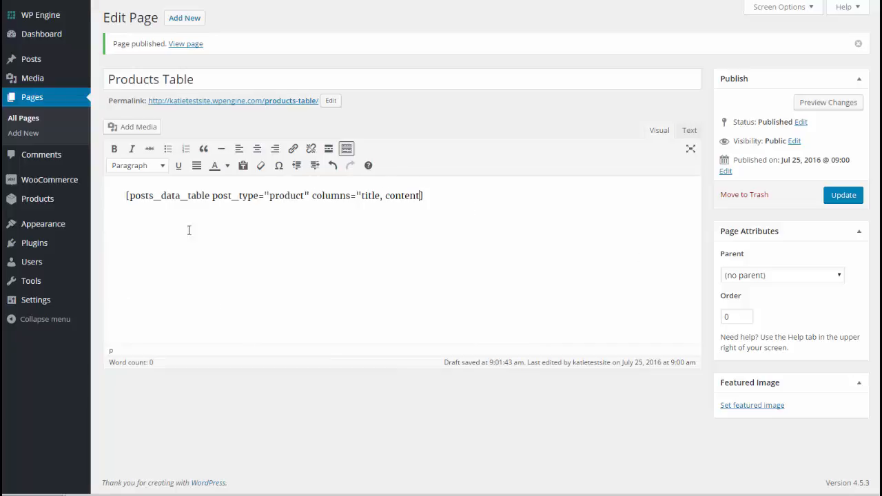
mouse_move(247, 313)
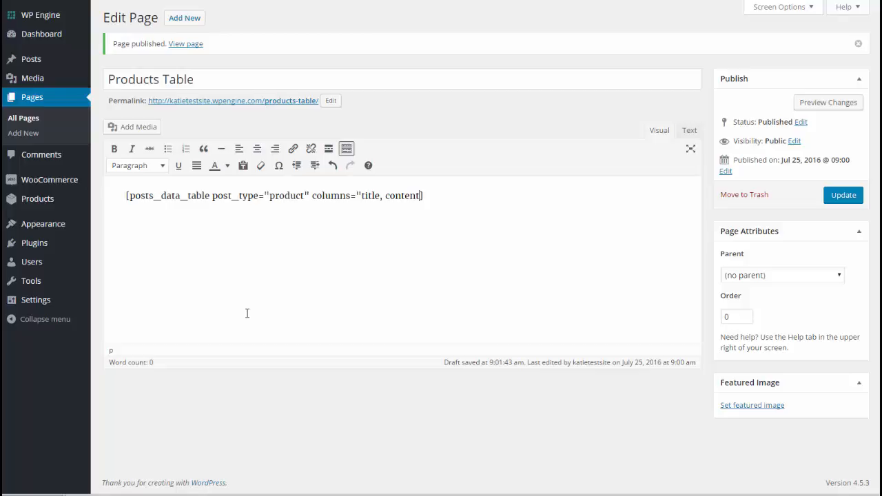
type(",")
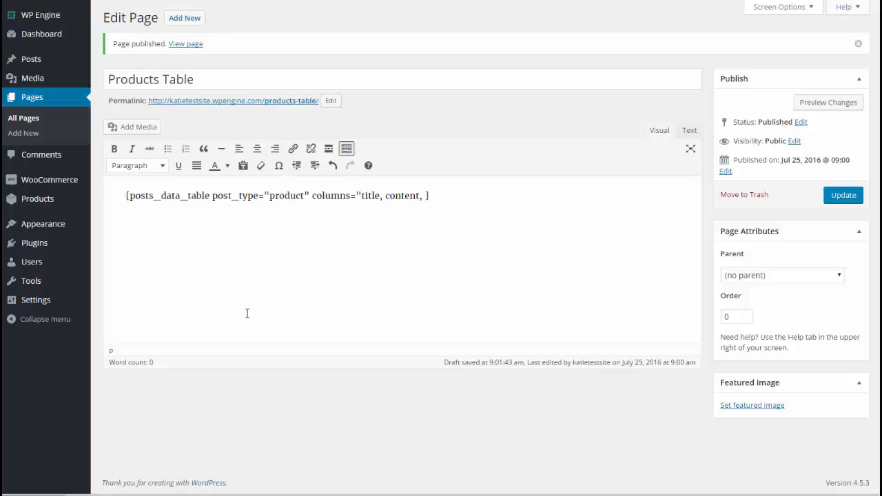
type("tax:")
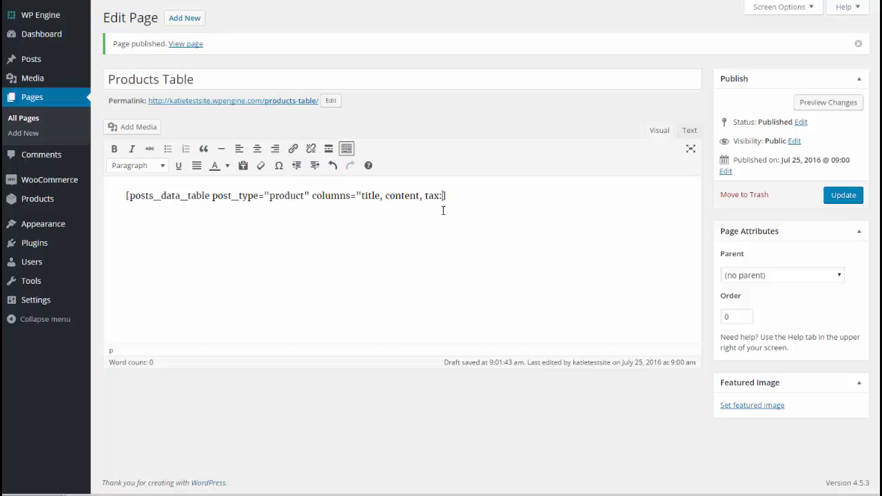
type("pr")
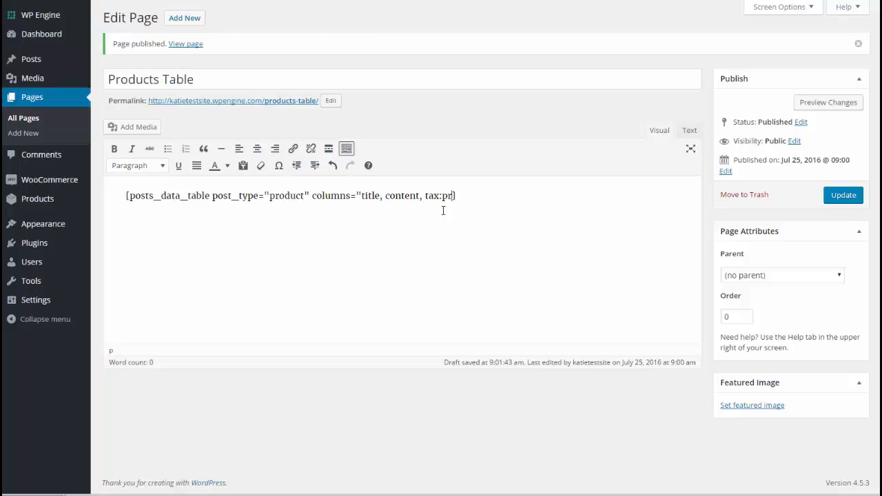
type("oduct_cat")
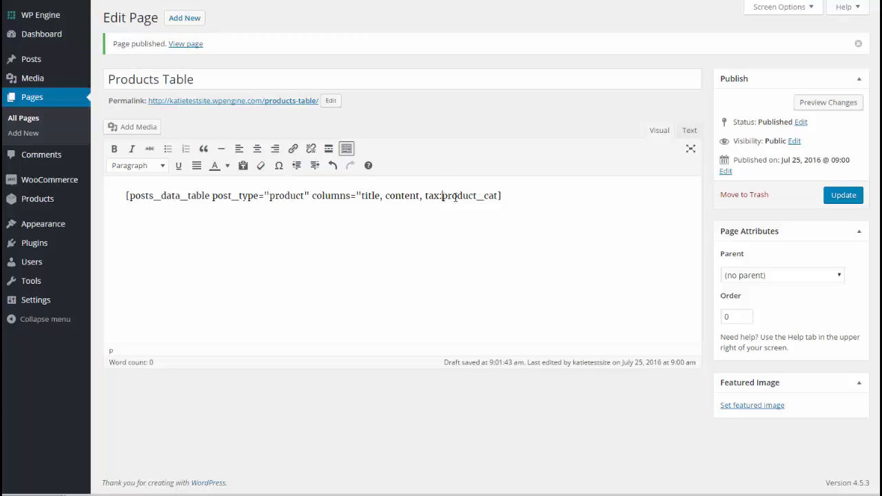
double_click(471, 196)
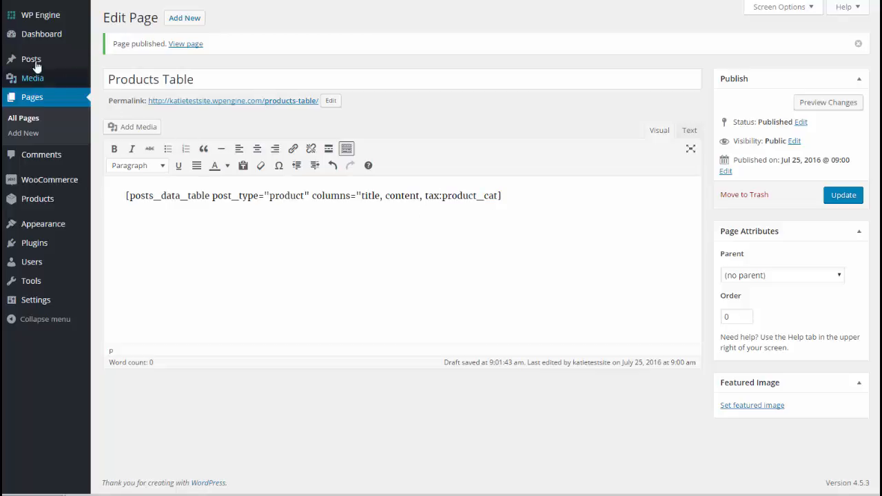
mouse_move(43, 223)
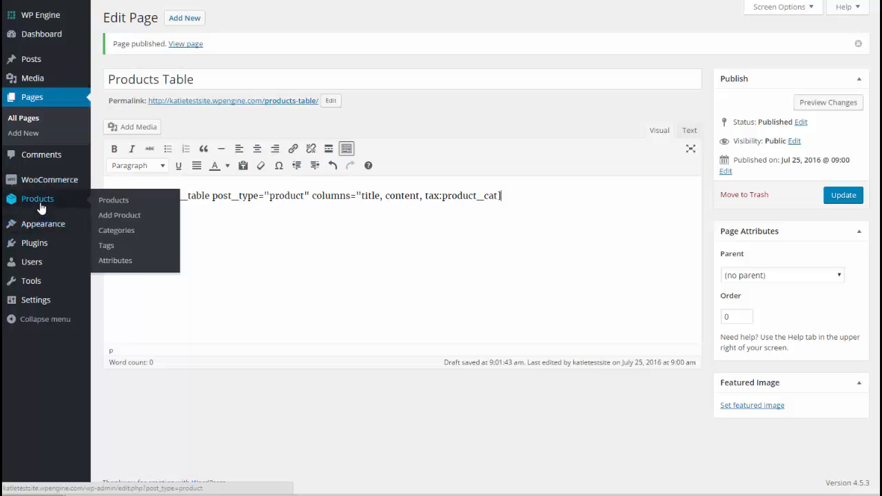
mouse_move(52, 206)
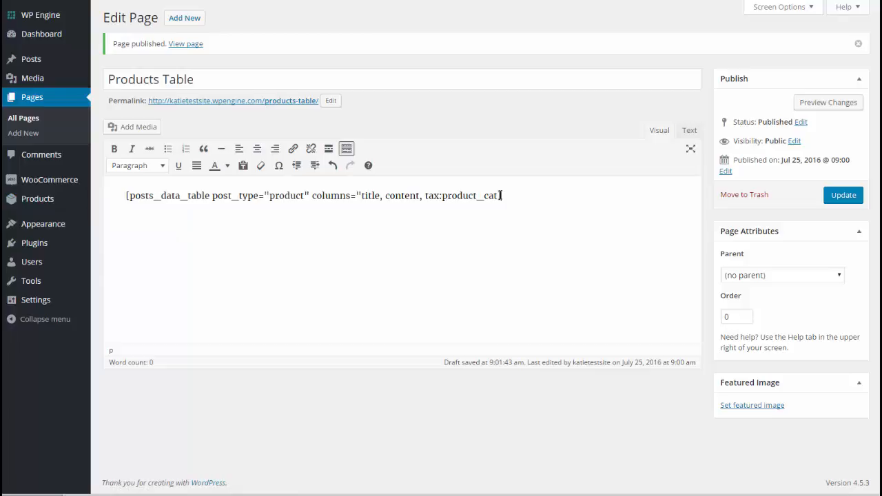
mouse_move(538, 233)
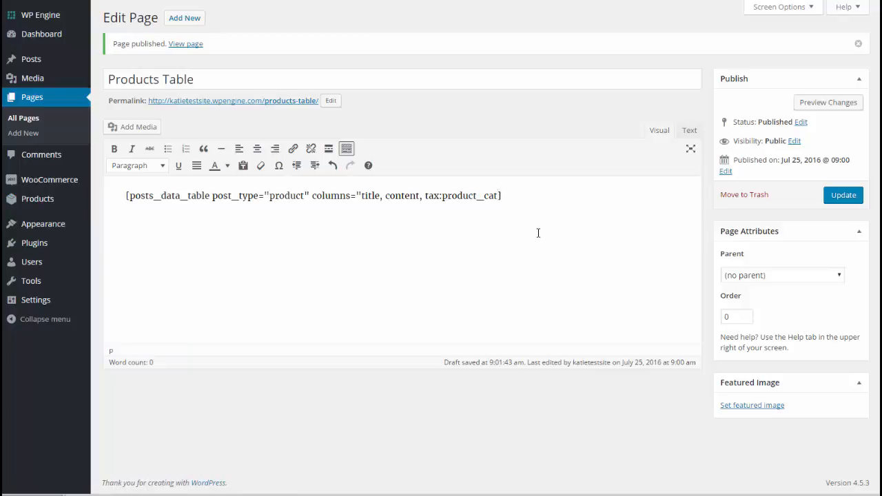
Step: Append ', cf:_price' to the shortcode's columns attribute
type(",")
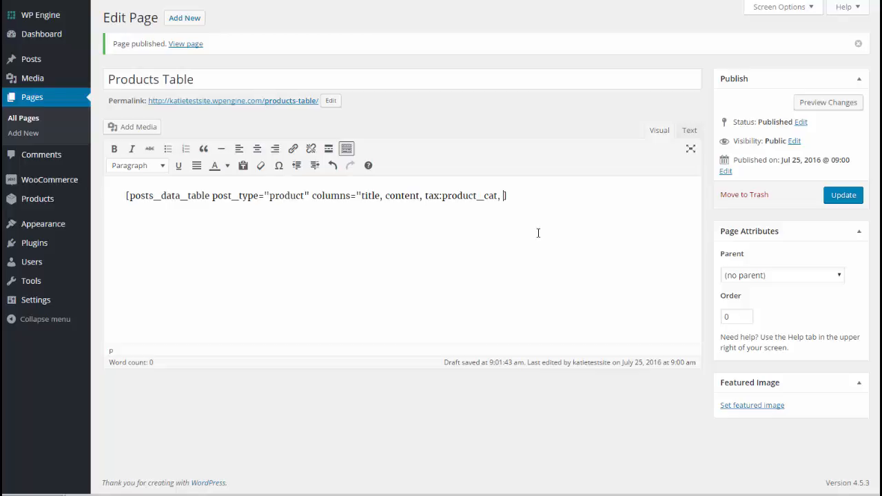
type("cf:")
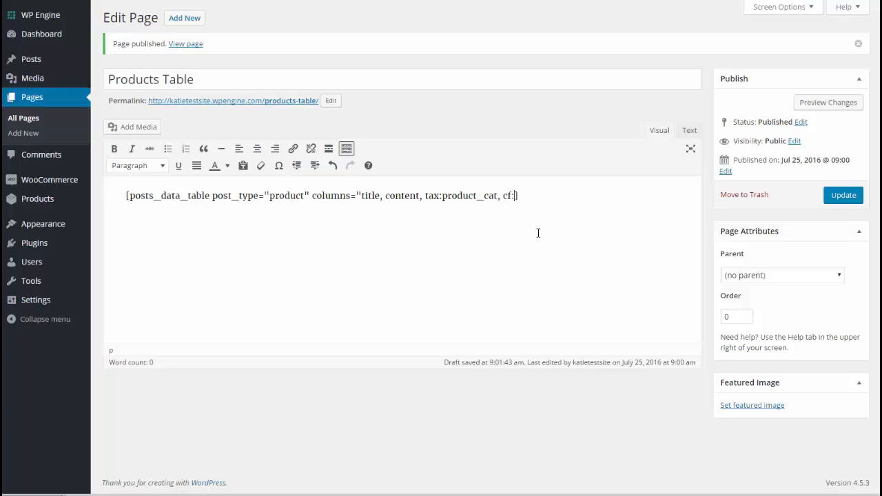
type("_price]")
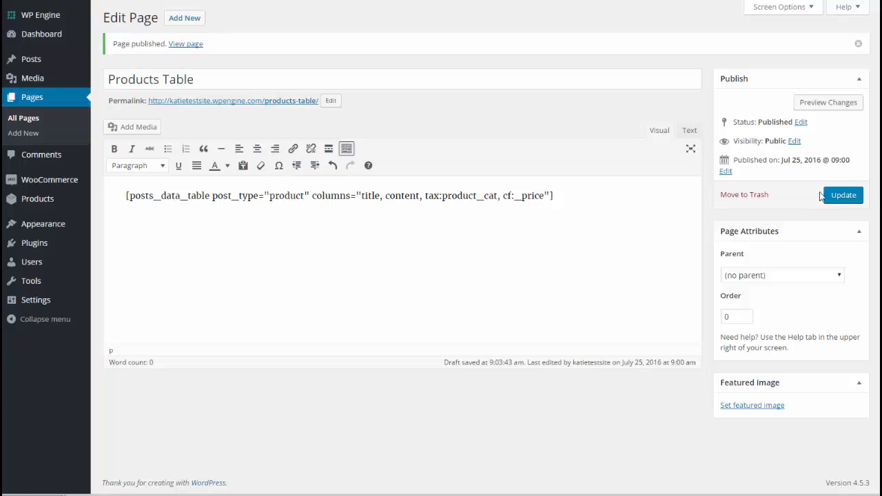
Step: Update the page and view the live table showing the new Price column
left_click(844, 195)
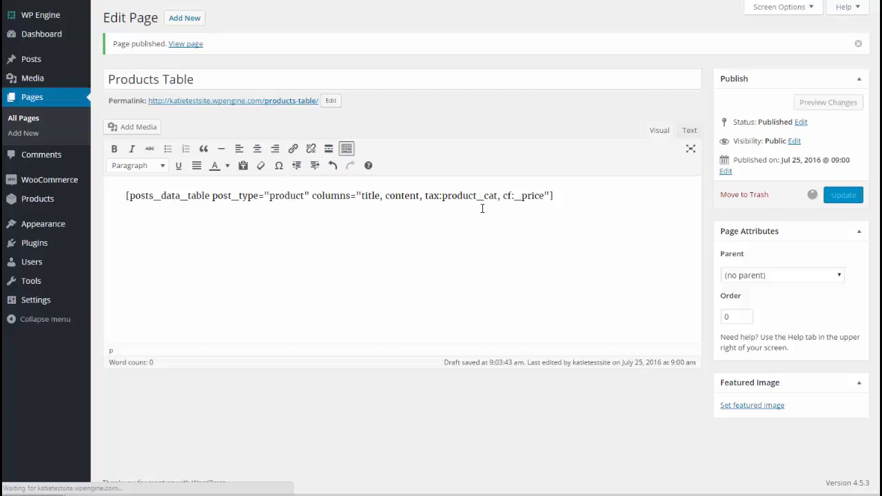
left_click(843, 194)
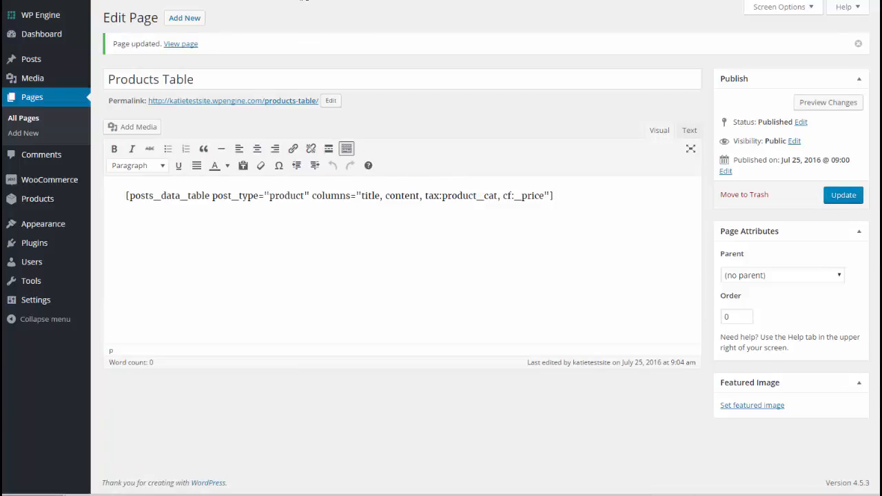
left_click(181, 43)
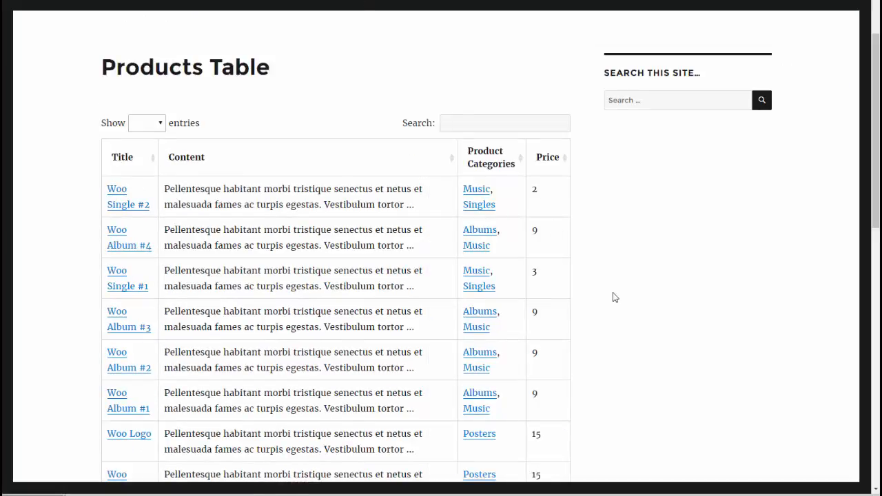
mouse_move(250, 221)
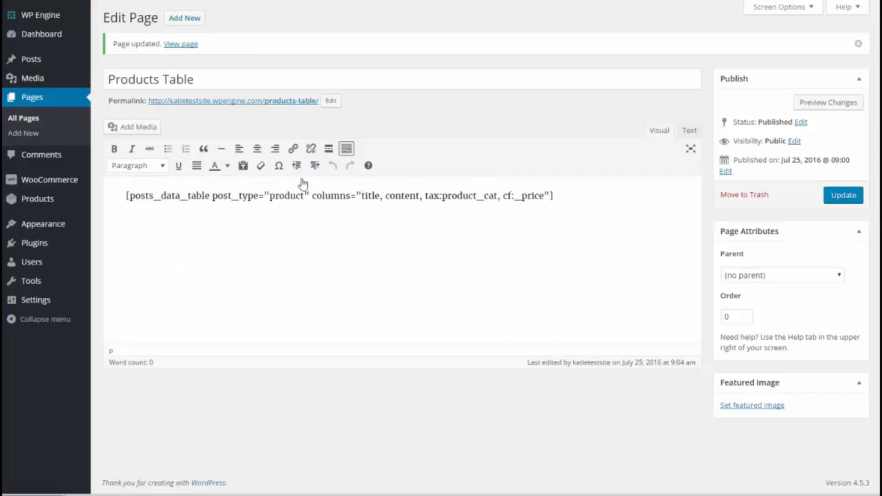
Step: Highlight the title and content column names in the shortcode to review them
double_click(371, 195)
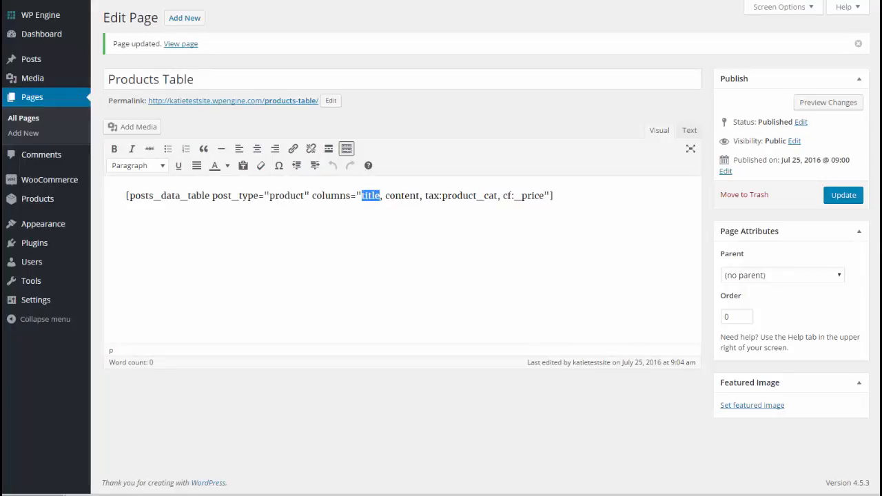
left_click(181, 43)
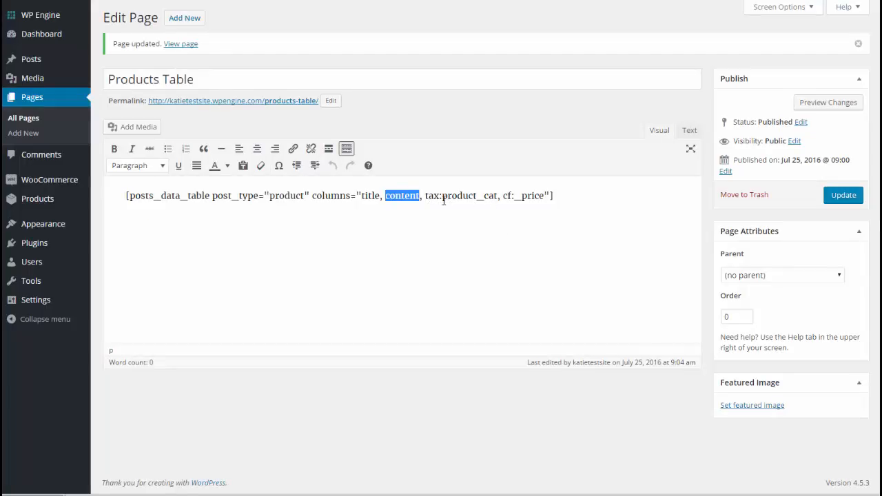
double_click(470, 195)
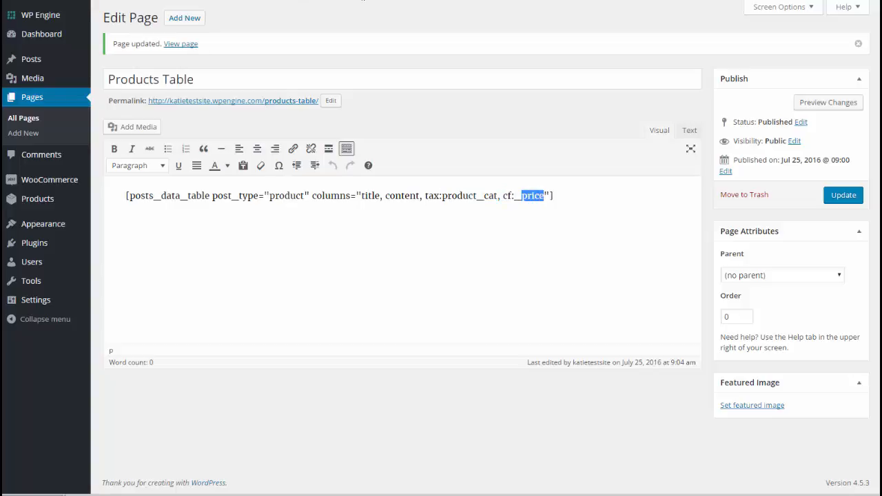
Step: View the live page and filter the table by the Music, Singles category link
left_click(181, 44)
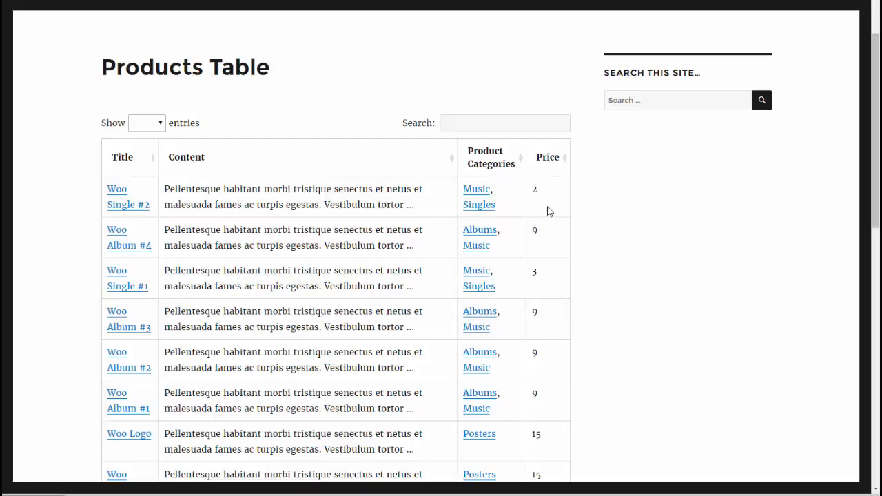
mouse_move(454, 384)
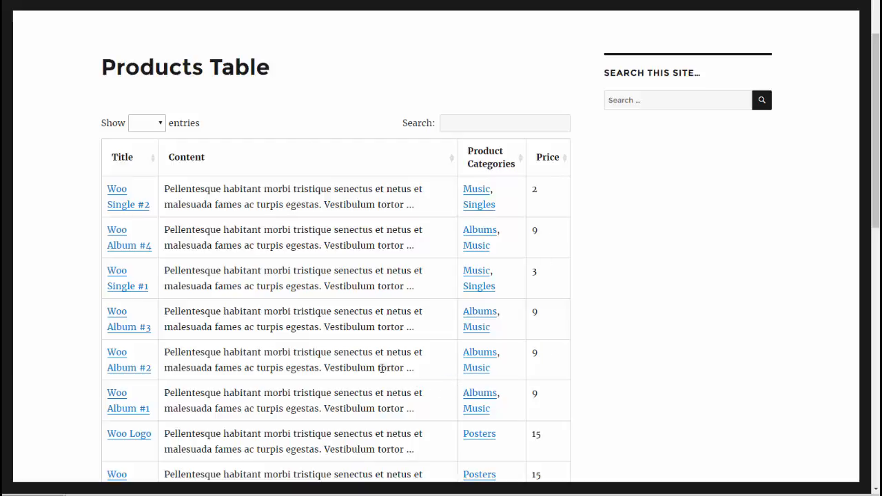
mouse_move(229, 290)
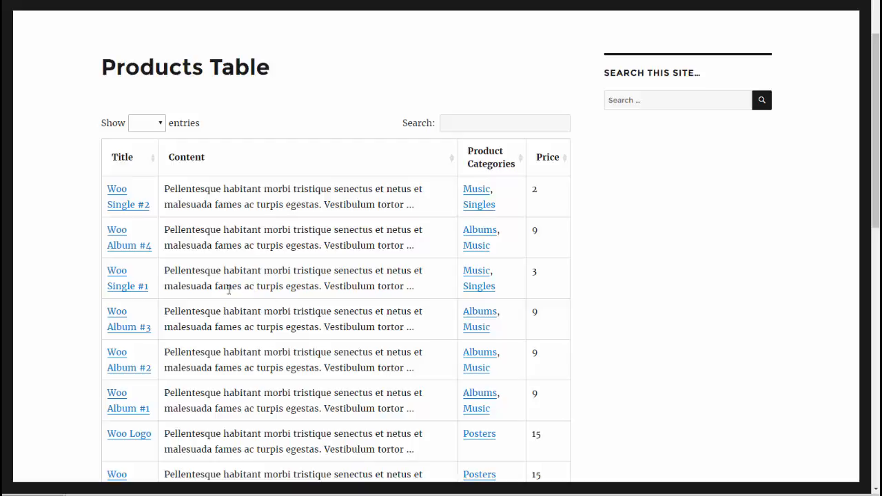
mouse_move(117, 197)
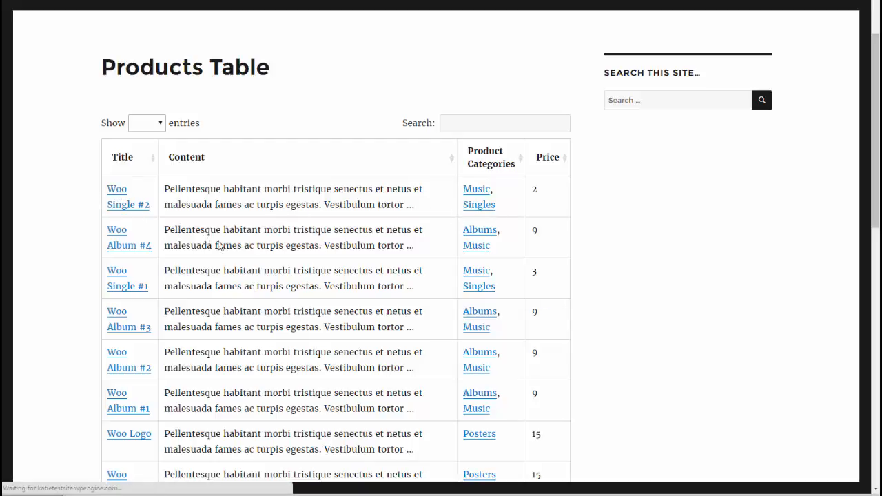
left_click(128, 197)
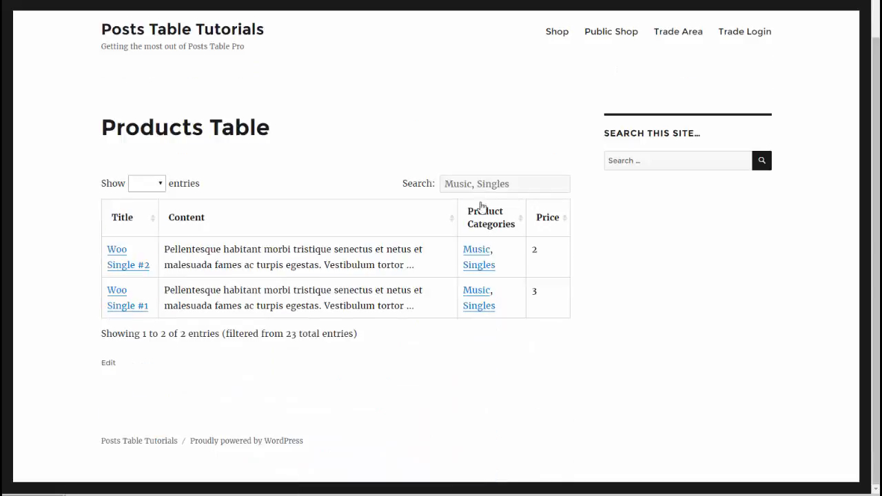
mouse_move(477, 290)
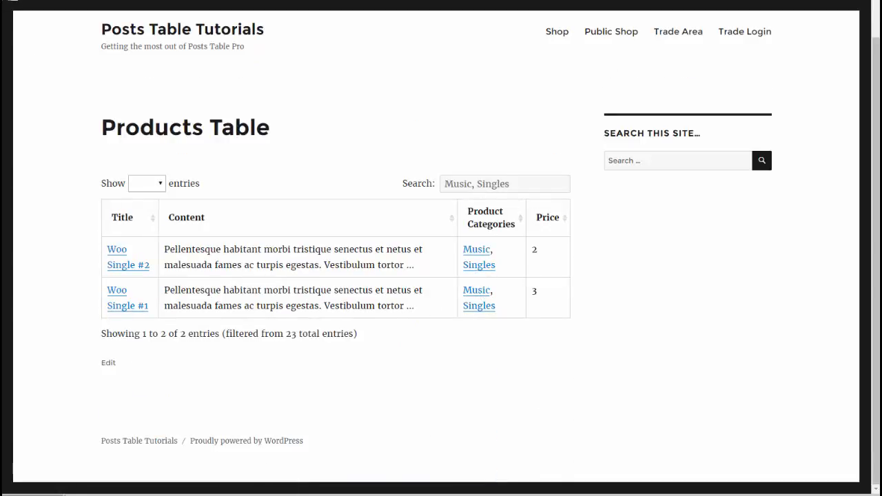
mouse_move(476, 290)
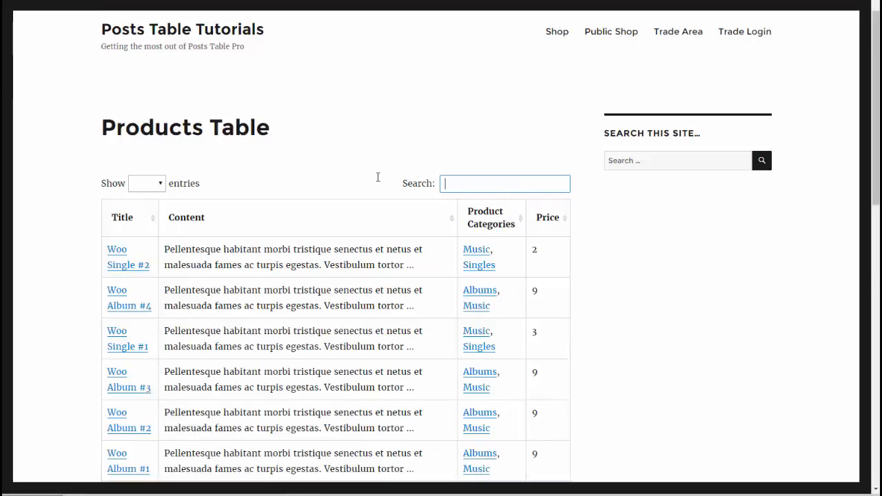
Step: Search the table for 'singles' and 'music', then sort by category and by price, highest first
type("s")
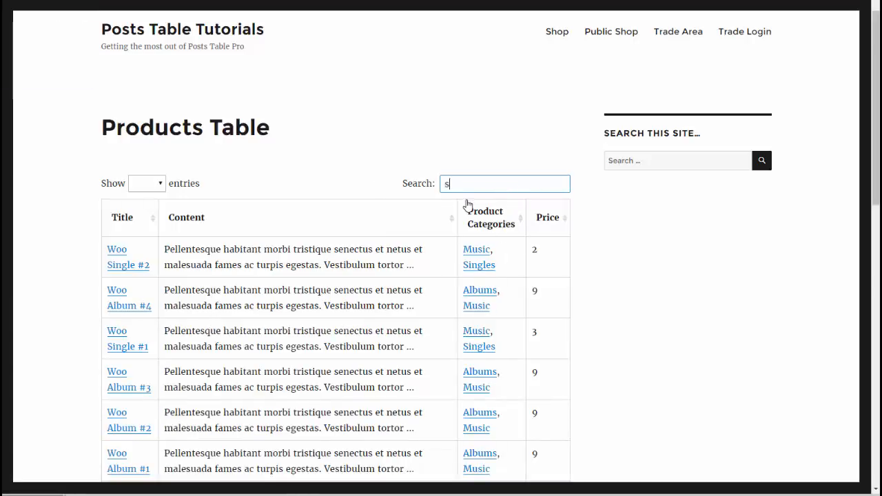
type("ingles")
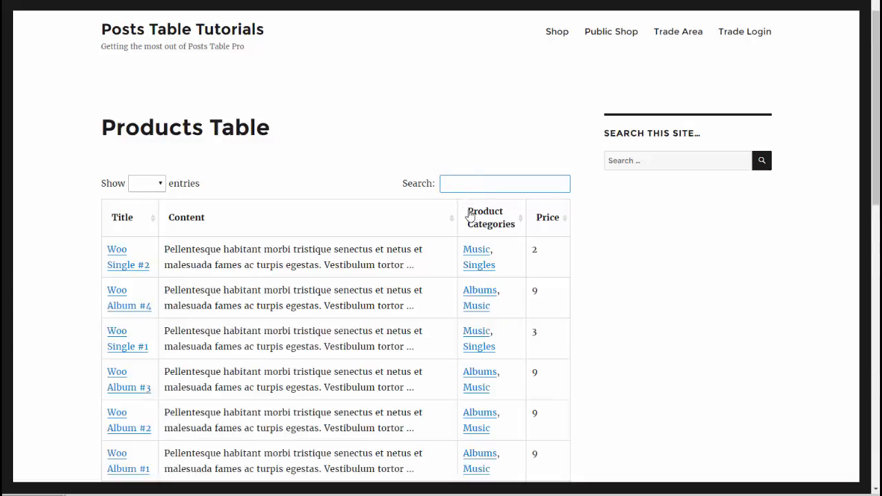
type("music")
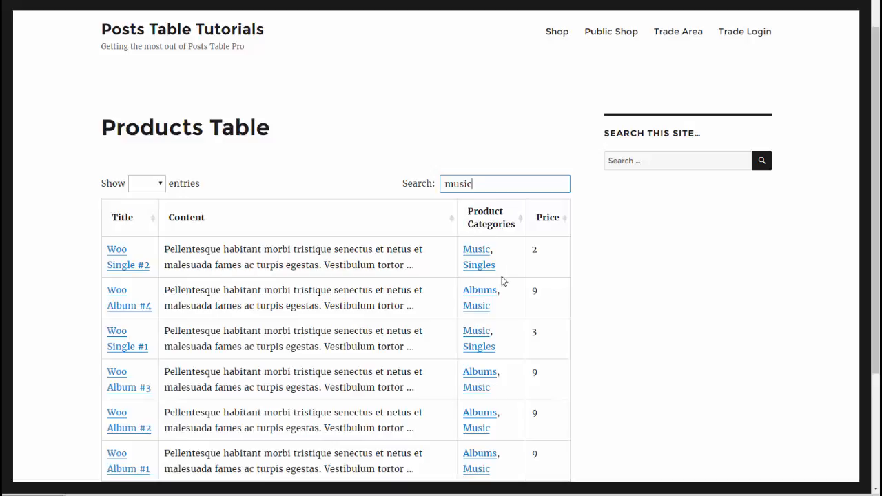
mouse_move(475, 306)
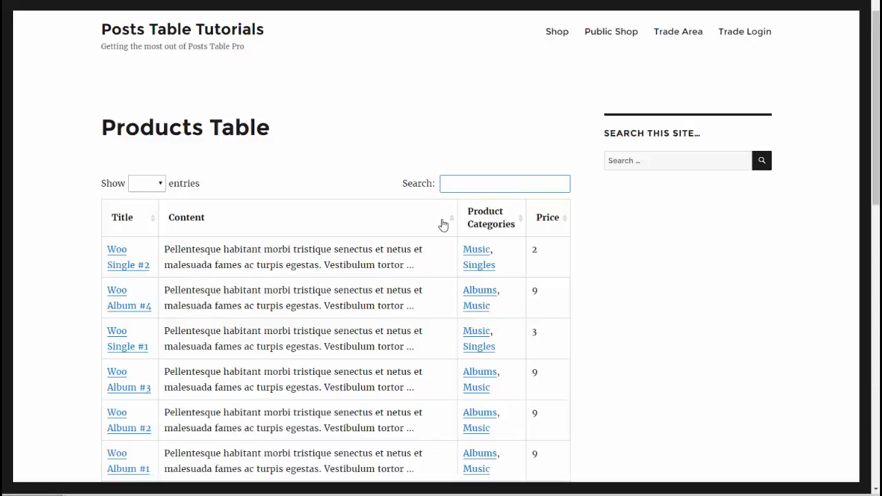
left_click(504, 183)
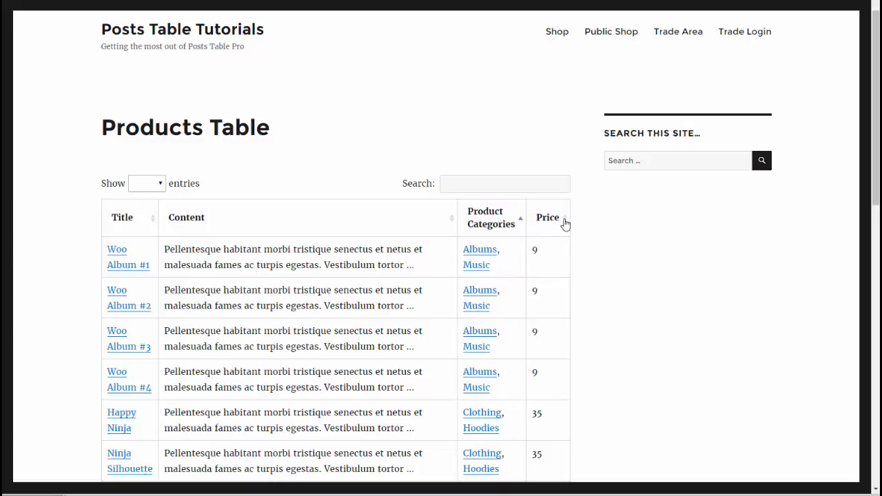
left_click(548, 217)
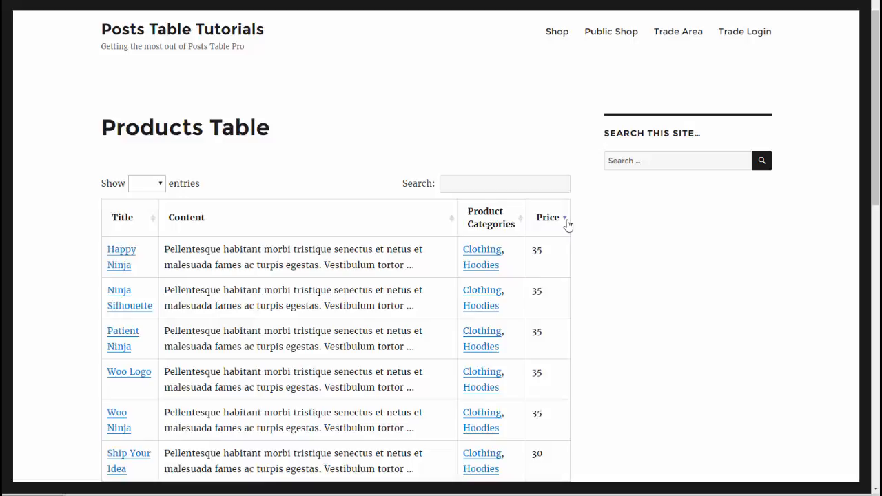